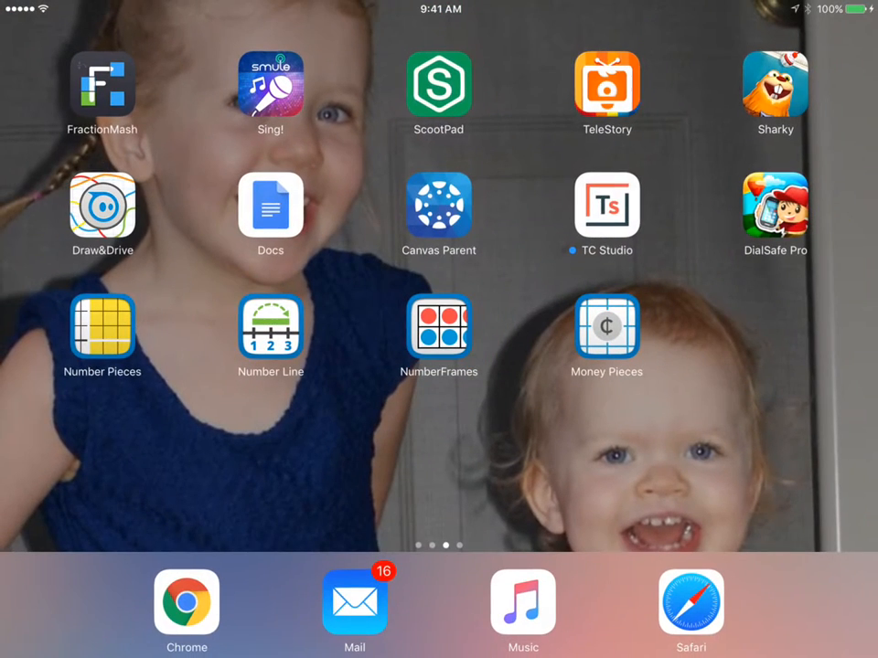
# Launch the Number Frames app to start the 18-total addition workspace
pyautogui.click(439, 325)
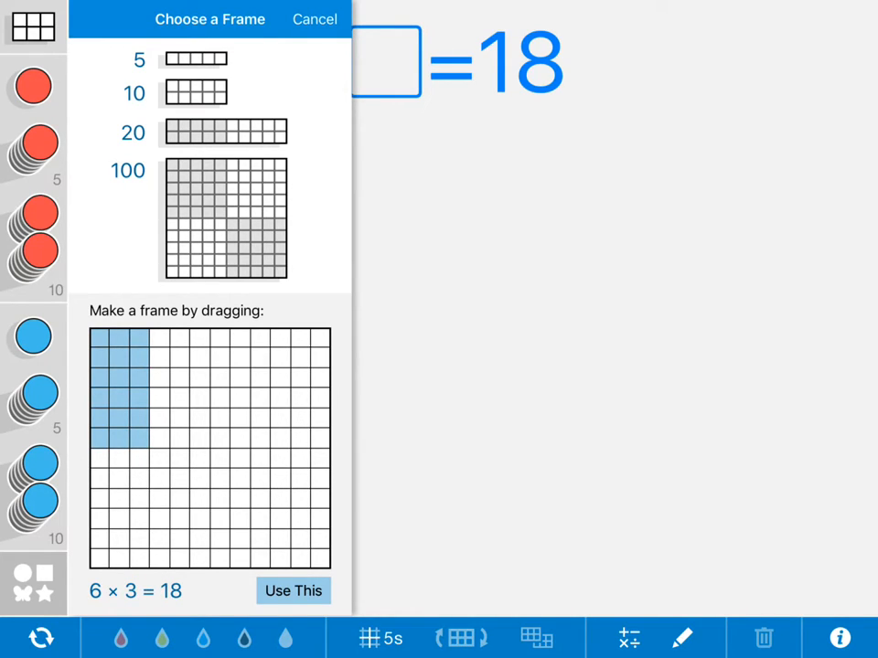
# Place the 6 by 3 frame, move it right of the equation, and add a ten-frame
pyautogui.click(292, 591)
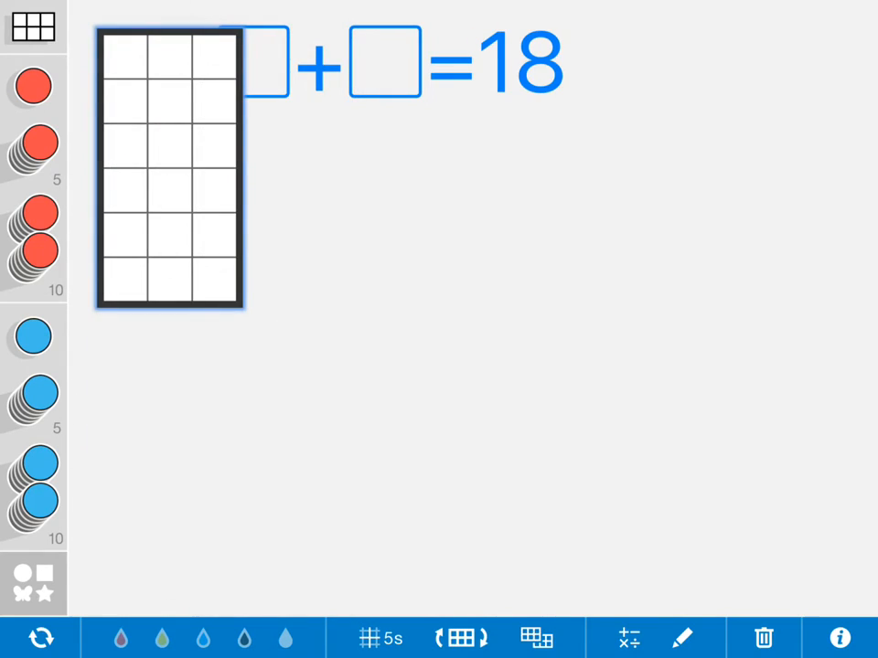
pyautogui.moveTo(168, 168); pyautogui.dragTo(732, 169)
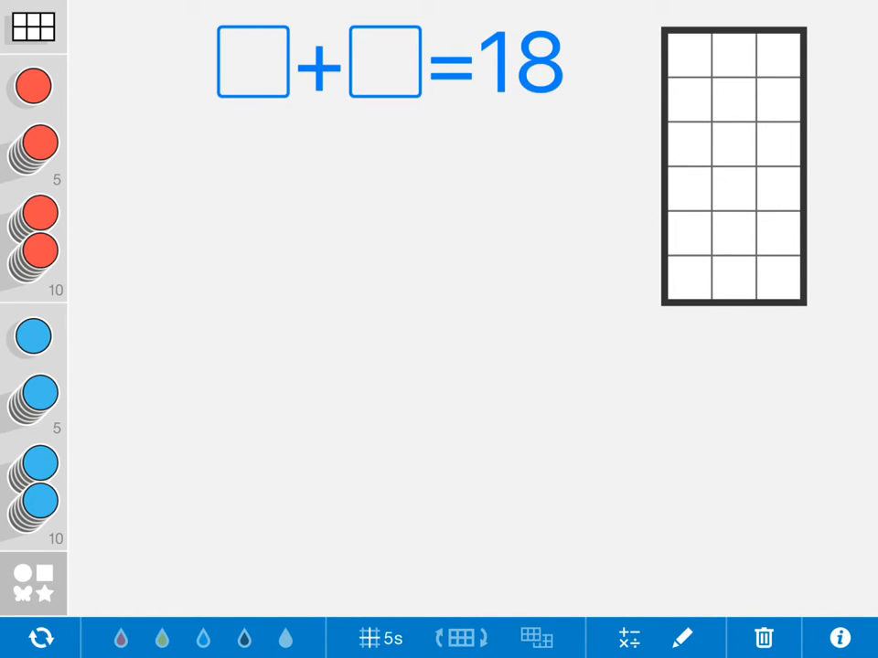
pyautogui.click(682, 636)
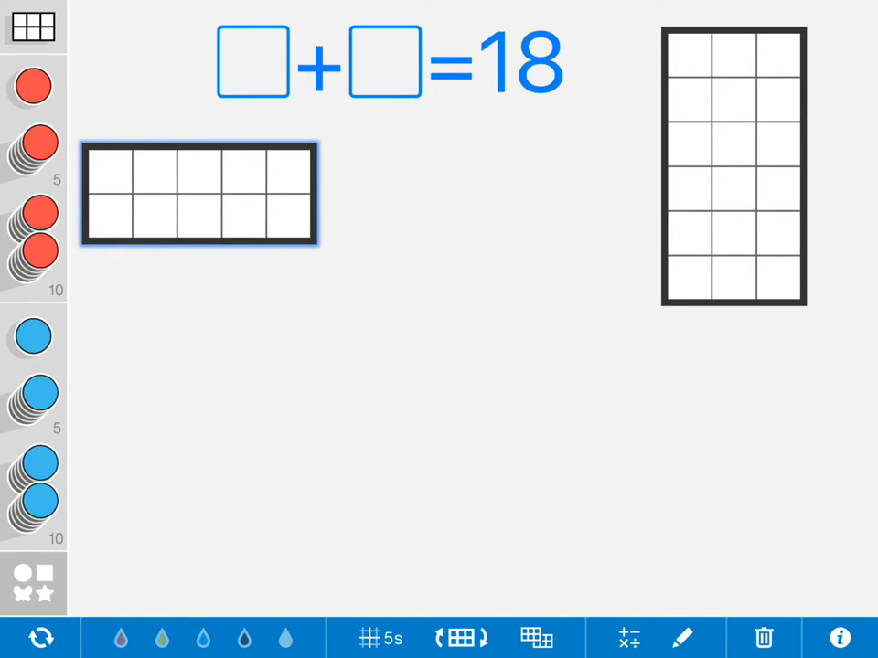
# Add a second ten-frame from the frame choices
pyautogui.click(460, 636)
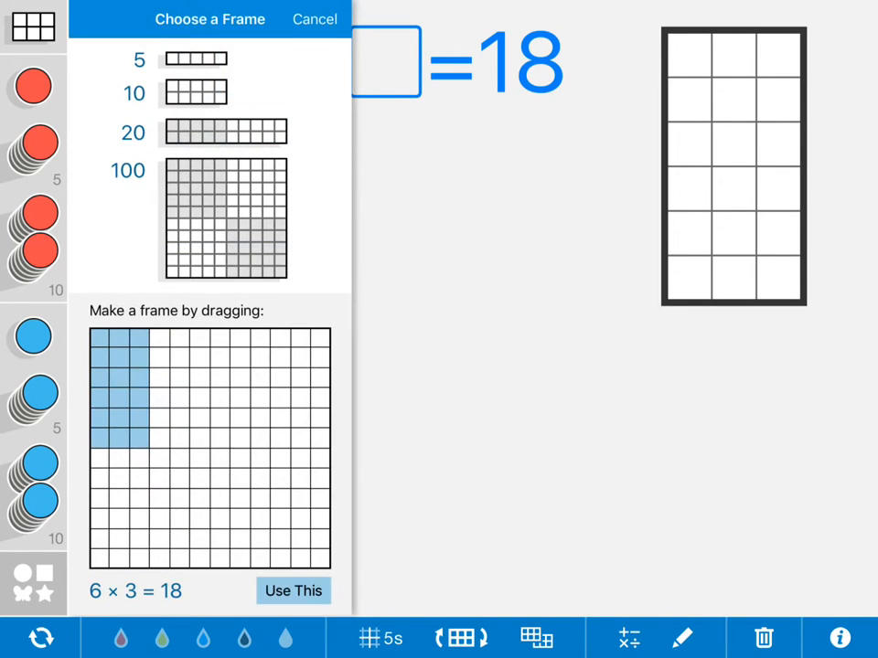
pyautogui.click(292, 591)
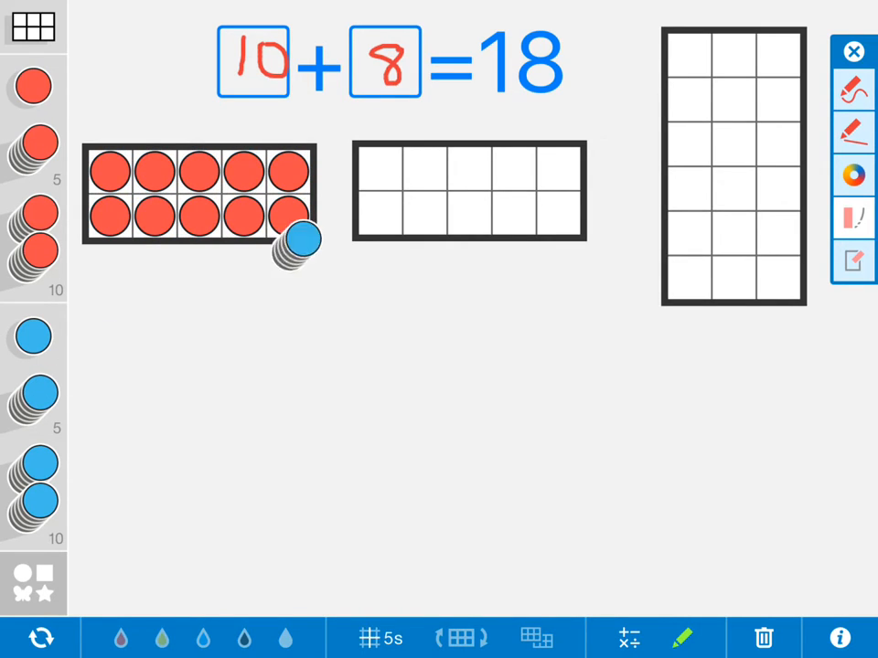
# Drop eight blue counters in the second ten-frame and ten red plus eight blue in the tall frame
pyautogui.moveTo(293, 241); pyautogui.dragTo(467, 215)
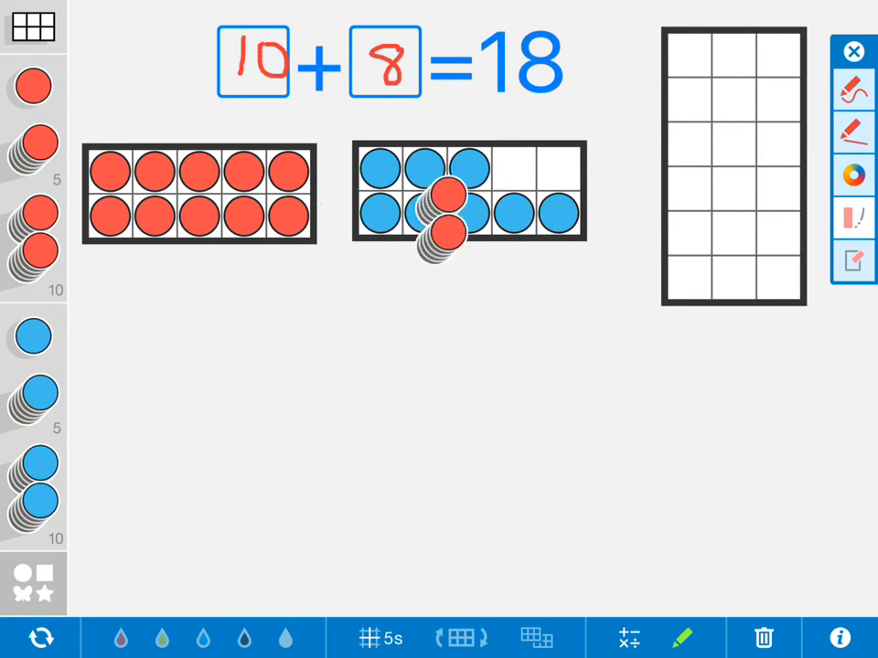
pyautogui.moveTo(445, 210); pyautogui.dragTo(723, 265)
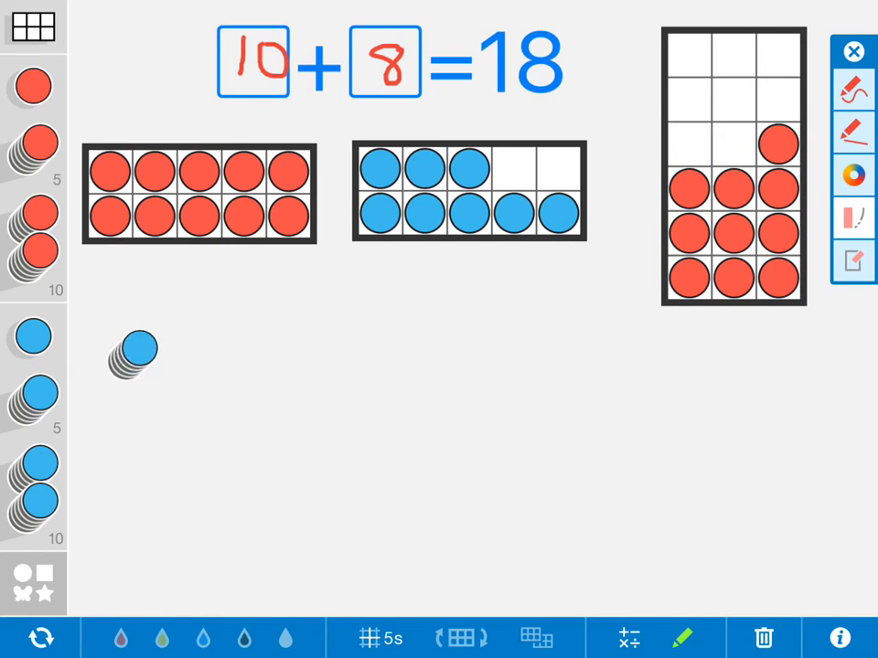
pyautogui.moveTo(132, 357); pyautogui.dragTo(695, 146)
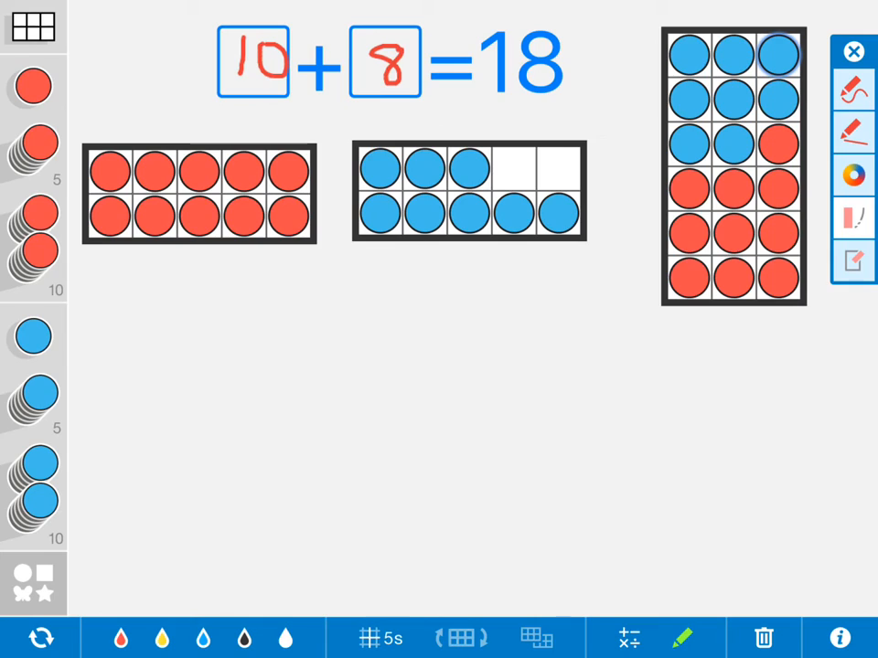
# Switch the red counter style to stars, then to red frogs, and confirm
pyautogui.click(779, 55)
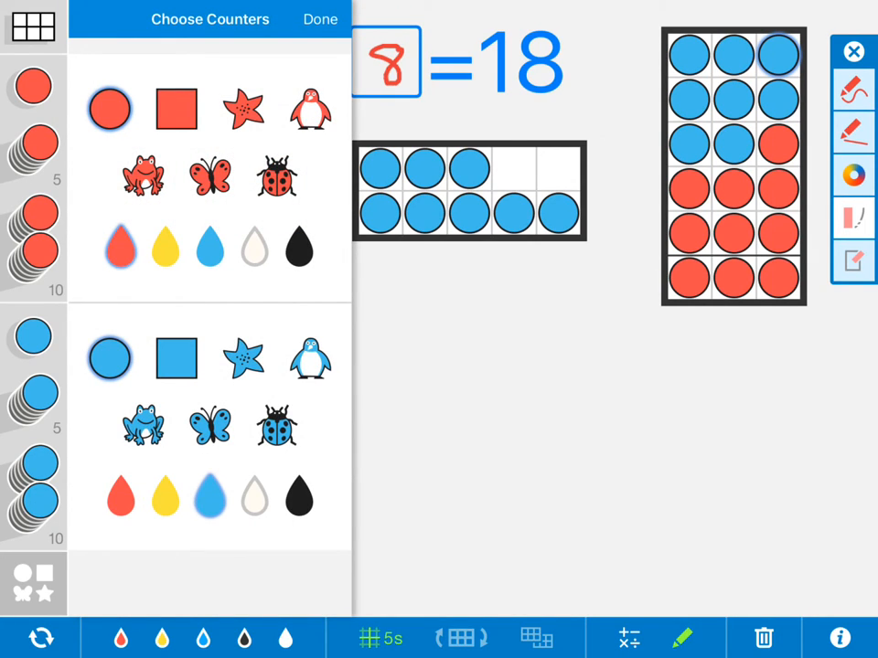
pyautogui.click(242, 110)
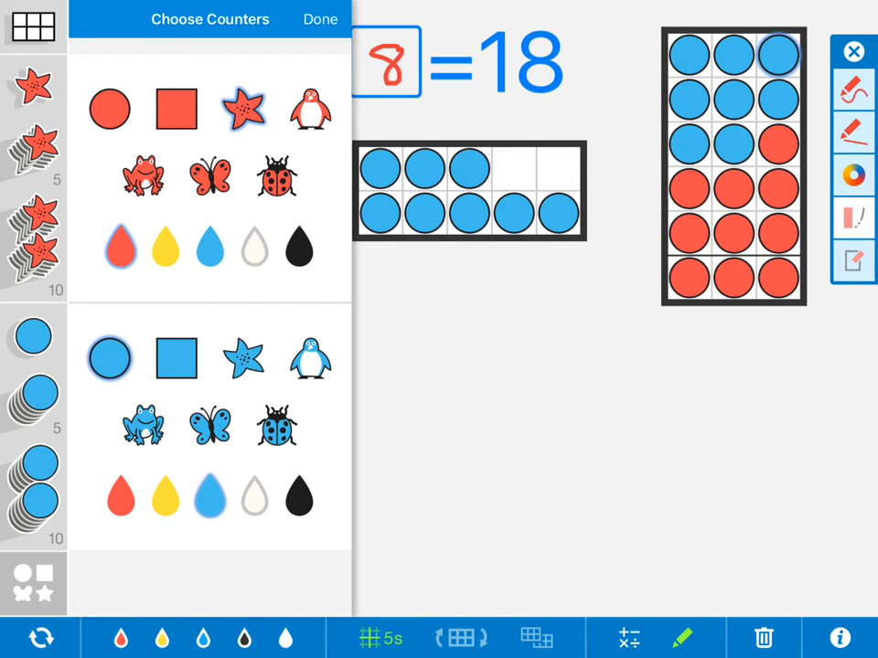
pyautogui.click(142, 176)
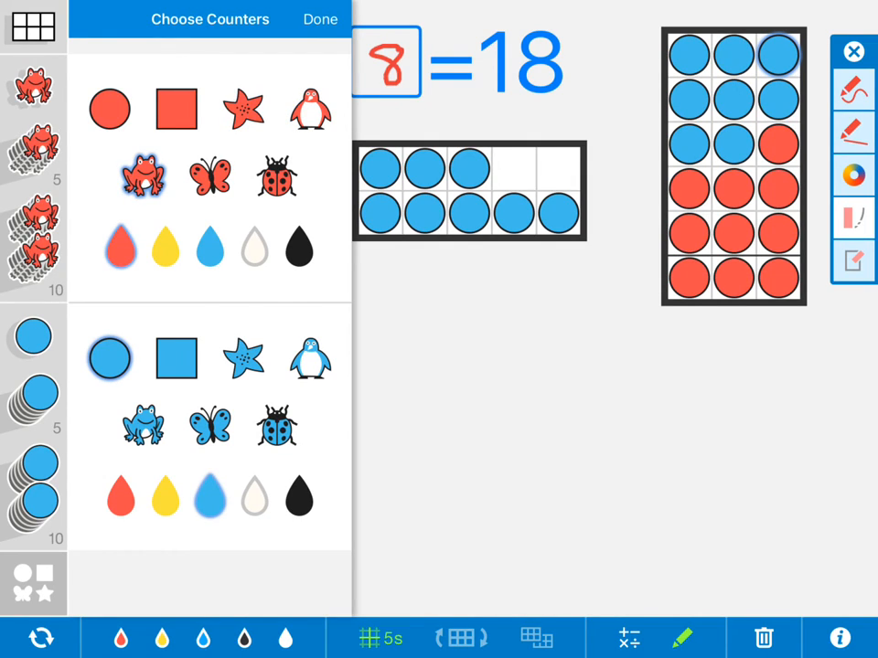
pyautogui.click(320, 18)
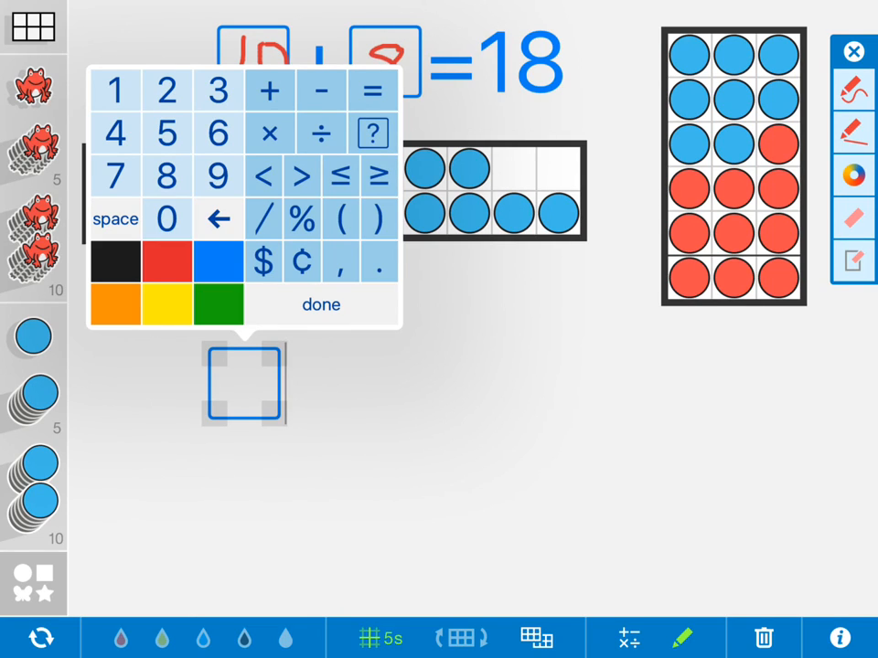
# Dismiss the keypad to leave the new number box empty
pyautogui.click(322, 304)
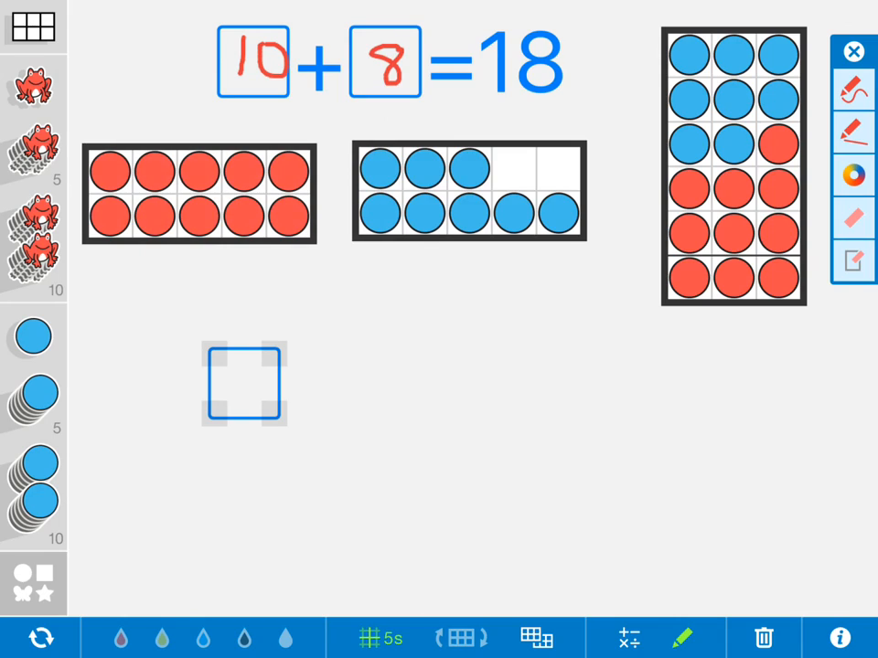